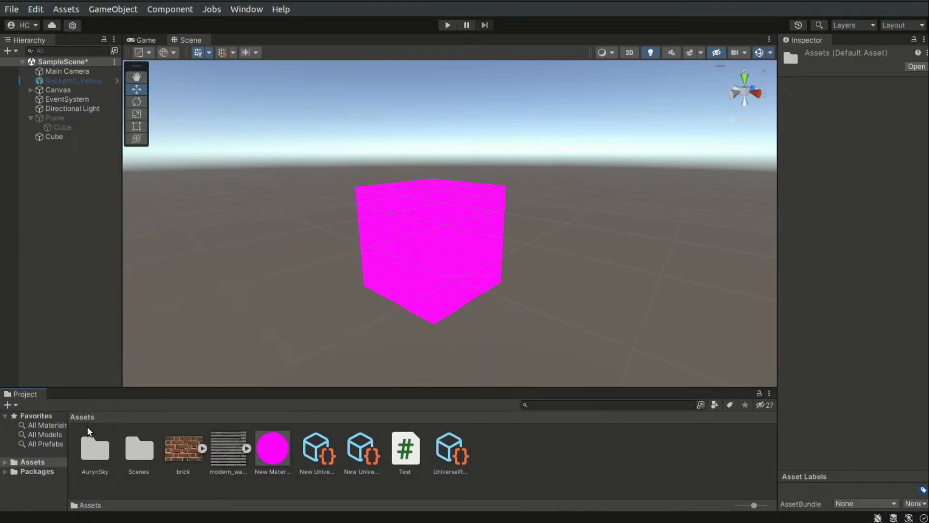
Step: Create a URP Lit Shader Graph in Assets and open it in the Shader Editor
right_click(88, 431)
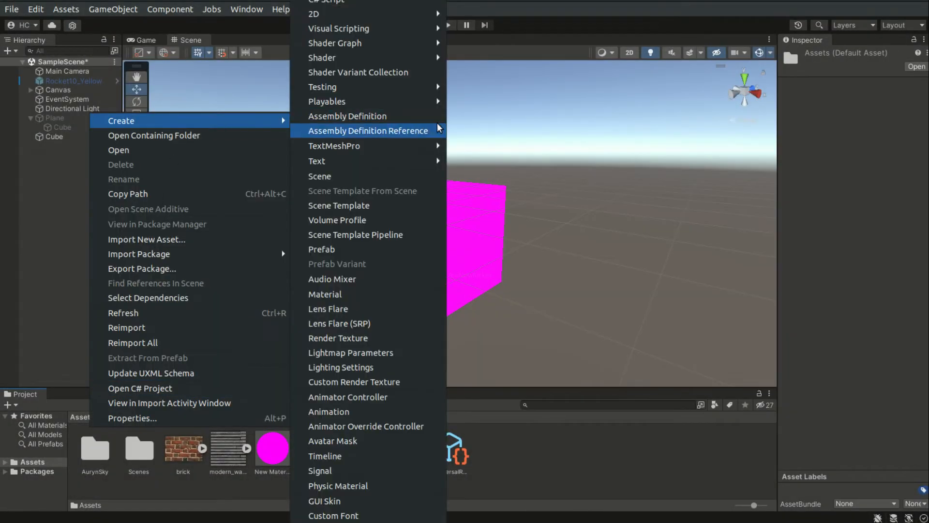
mouse_move(472, 58)
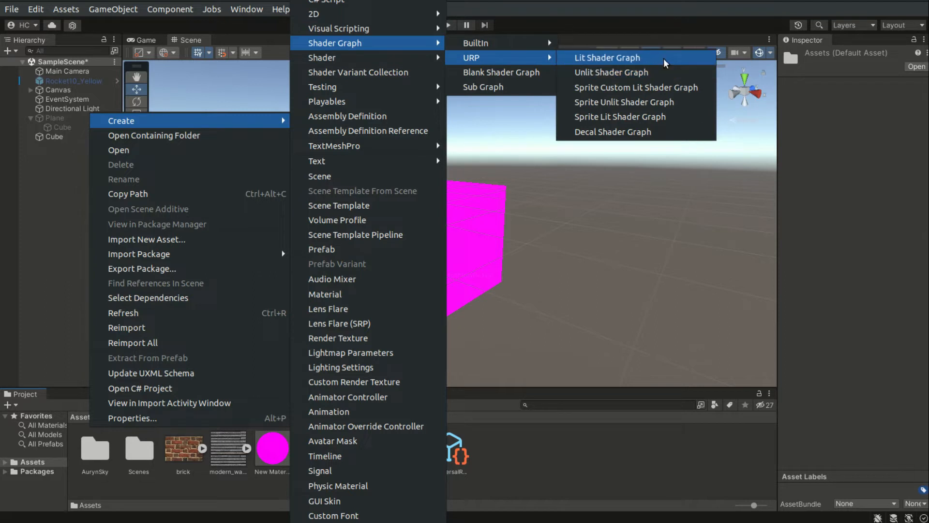
left_click(608, 58)
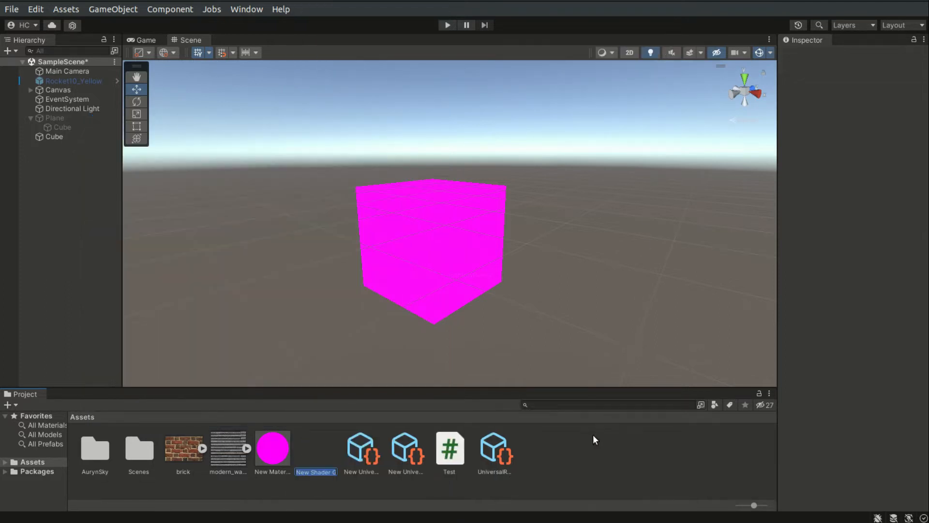
left_click(317, 448)
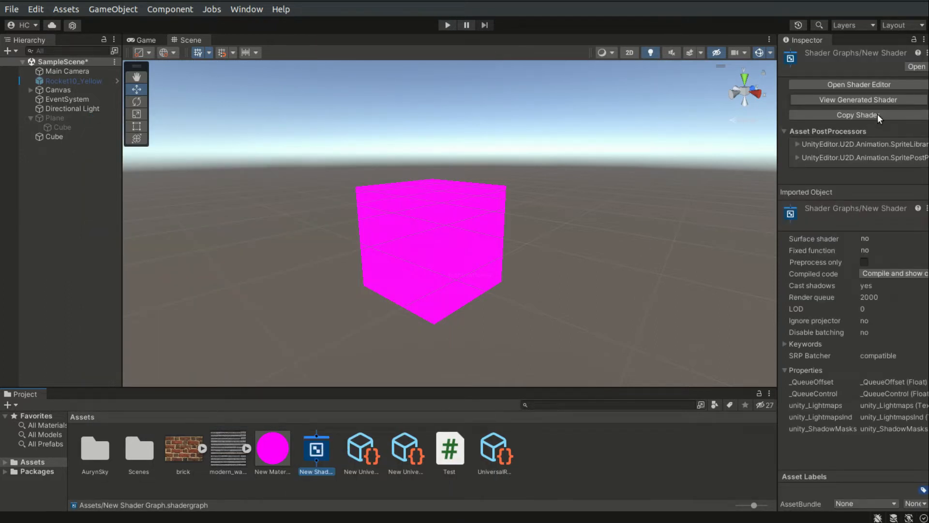
left_click(859, 86)
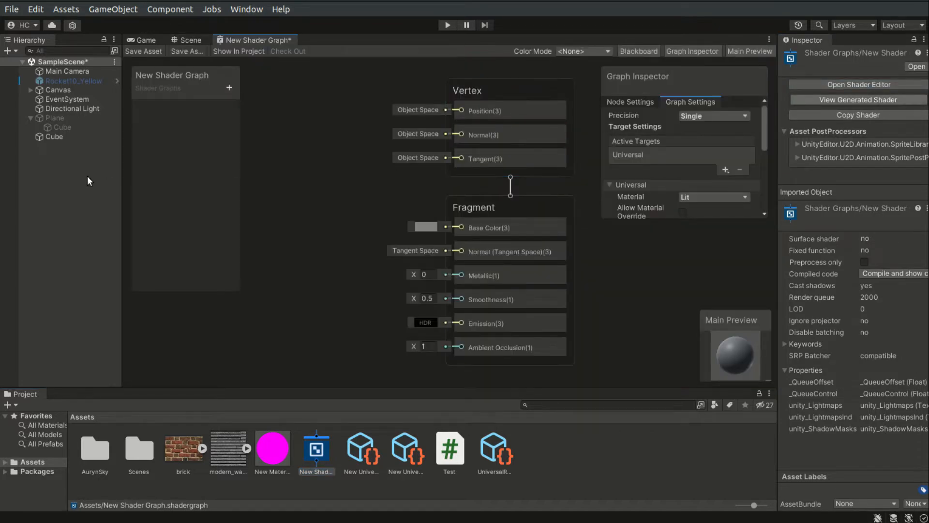
scroll("down", 3)
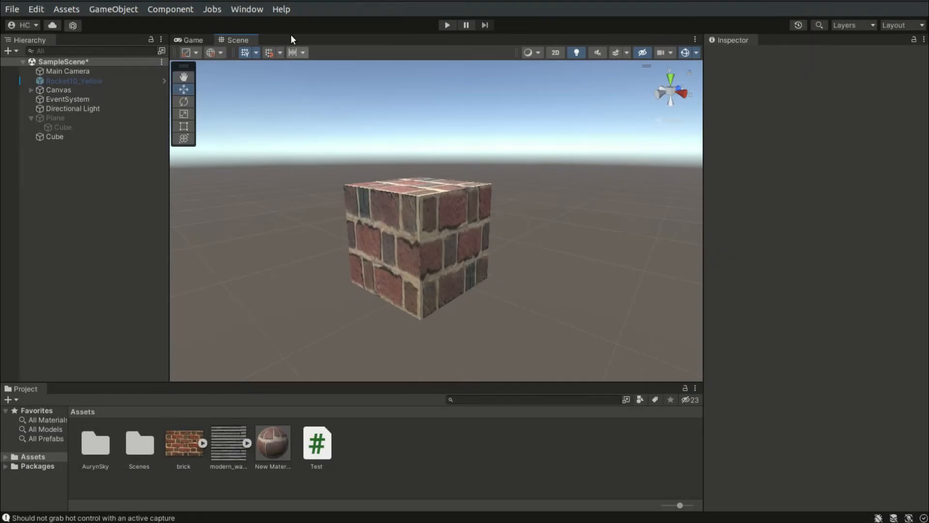
Step: Search 'un' in Package Manager's Unity Registry and install Universal RP
left_click(247, 9)
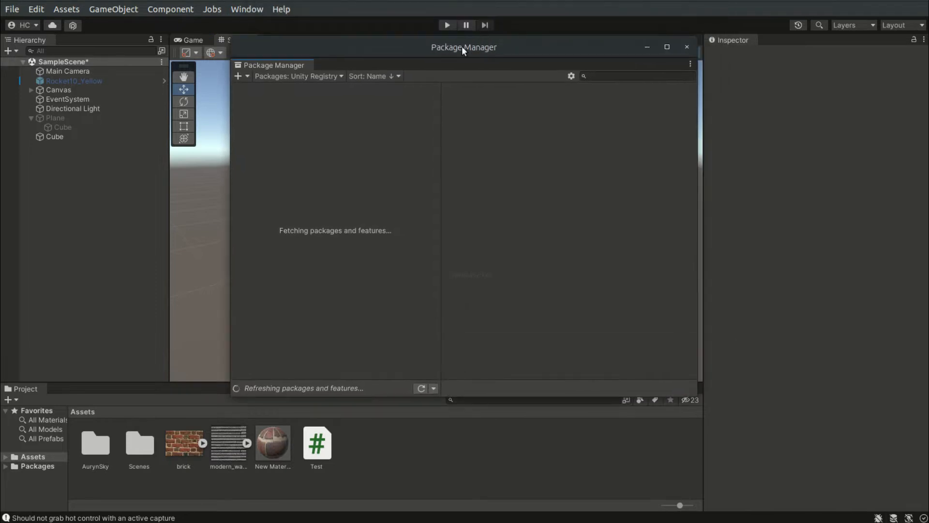
type("universal rp")
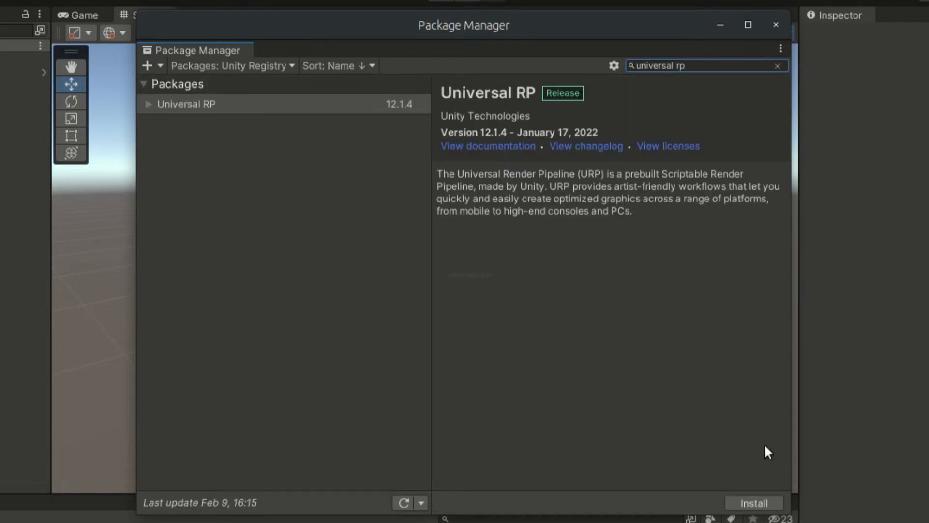
left_click(755, 516)
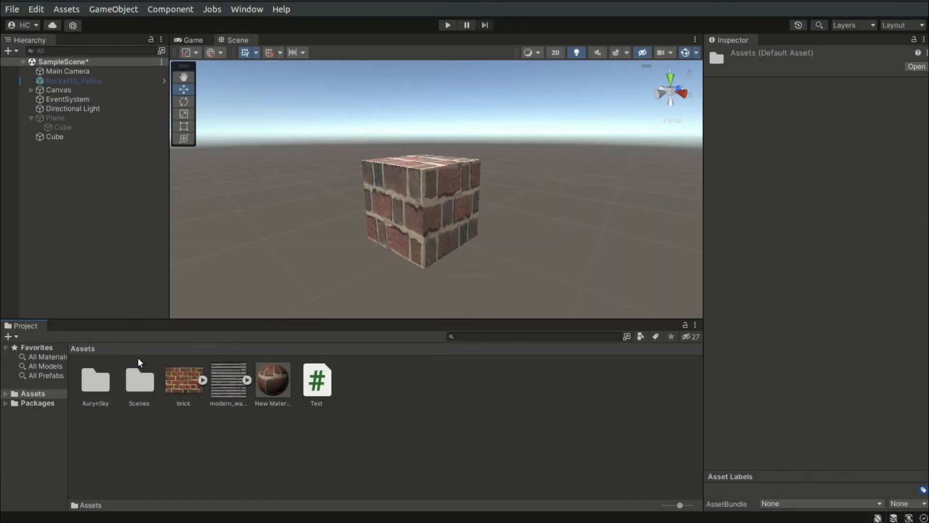
Step: Create a URP Asset with Universal Renderer and assign it as the Graphics render pipeline
right_click(140, 362)
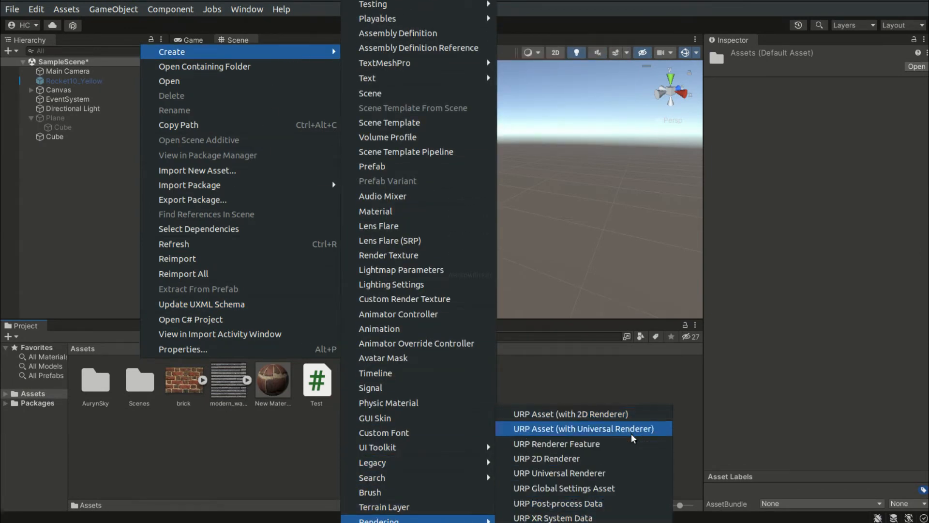
left_click(584, 428)
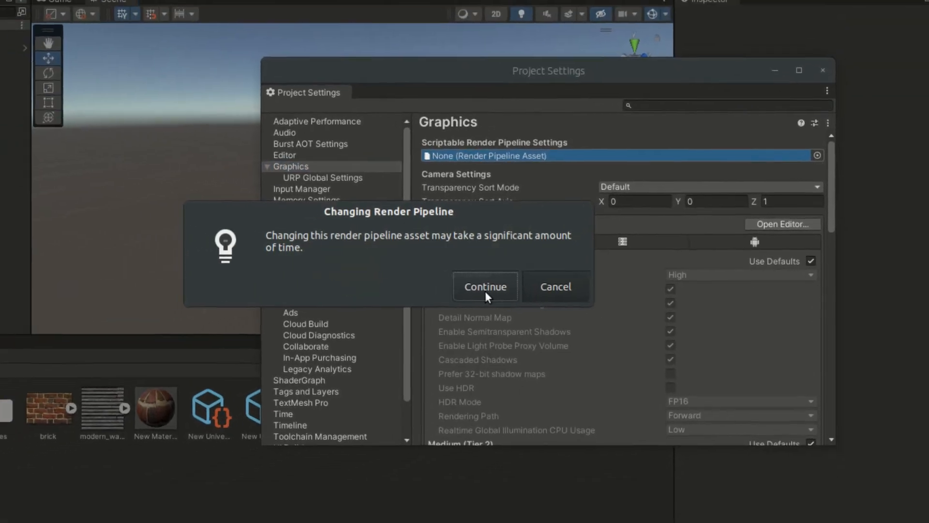
left_click(486, 287)
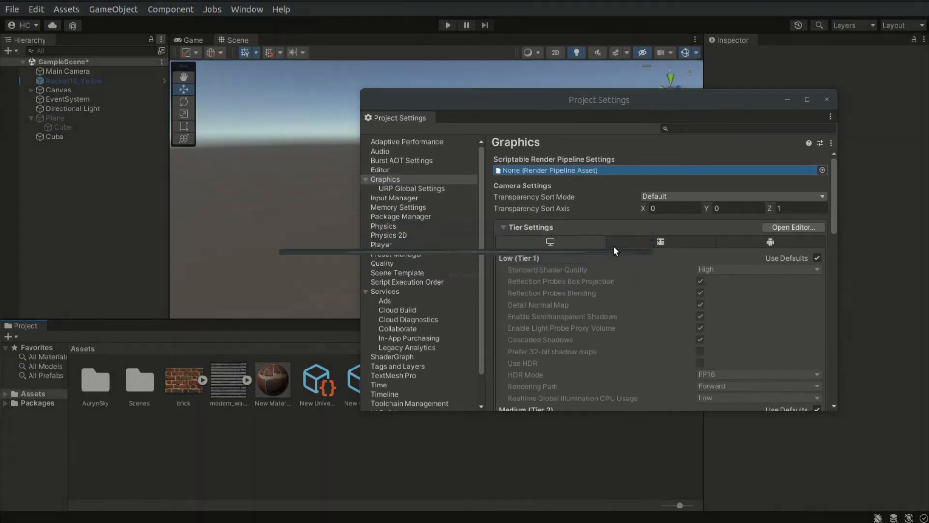
left_click(827, 99)
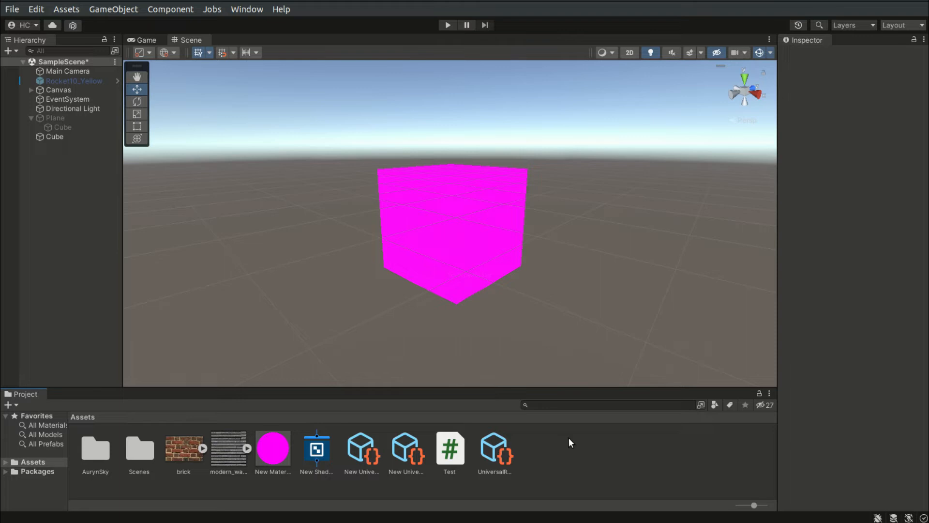
mouse_move(247, 9)
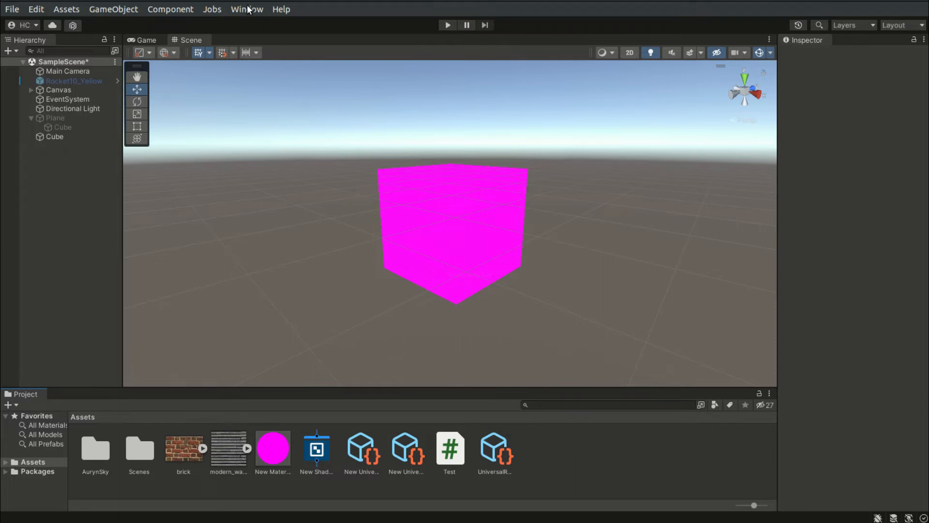
Step: Choose Built-in to URP conversion in the Render Pipeline Converter with Material Upgrade included
left_click(247, 8)
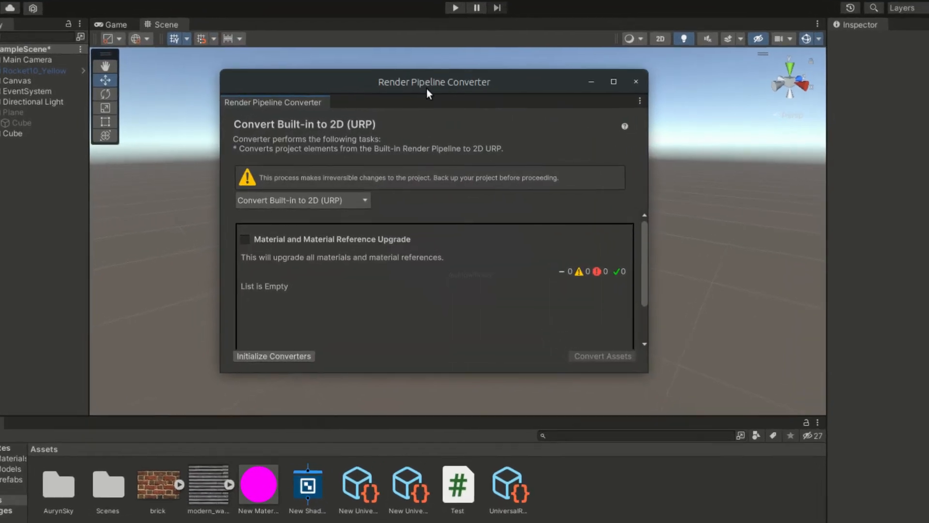
left_click(302, 200)
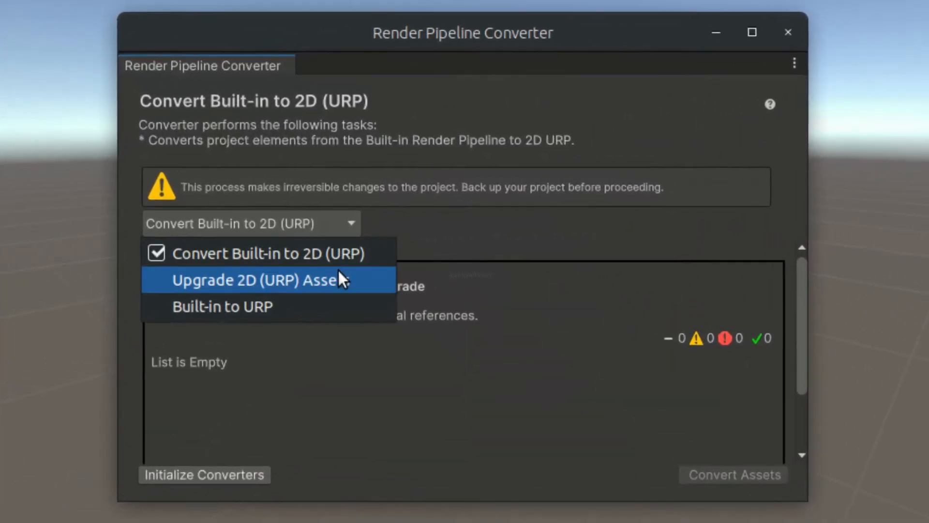
mouse_move(352, 317)
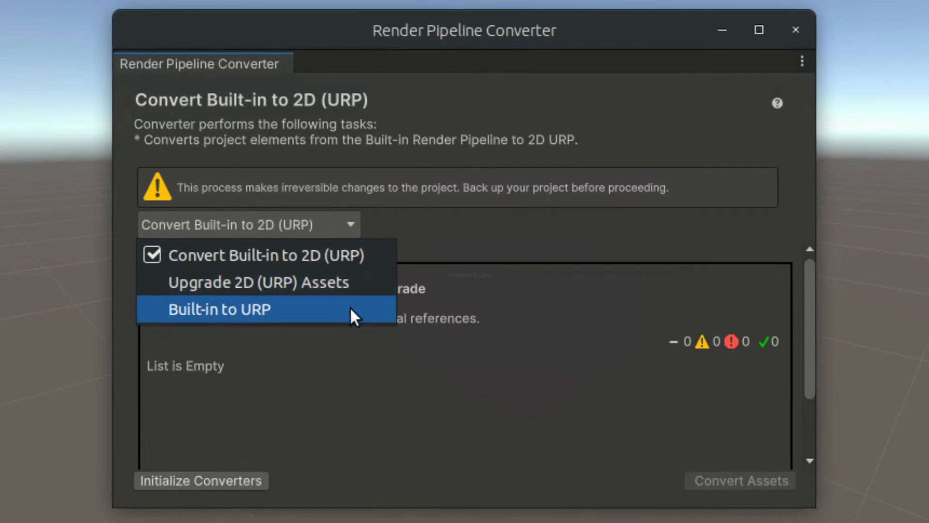
left_click(219, 309)
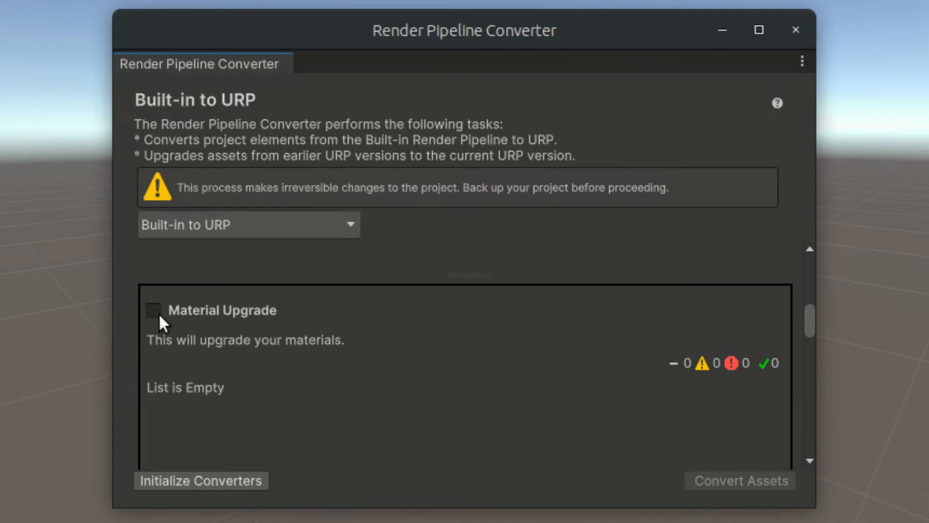
left_click(153, 311)
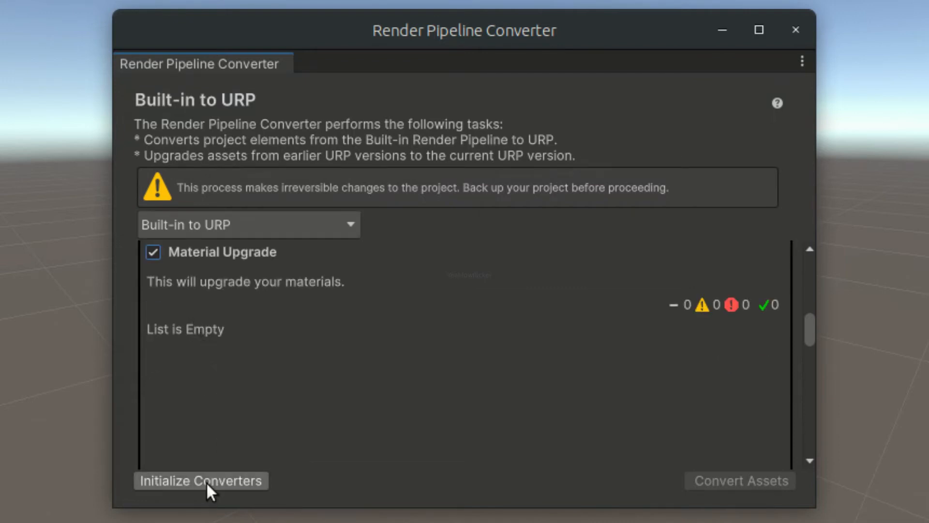
Step: Initialize the converters and convert all nine listed materials to URP
left_click(202, 494)
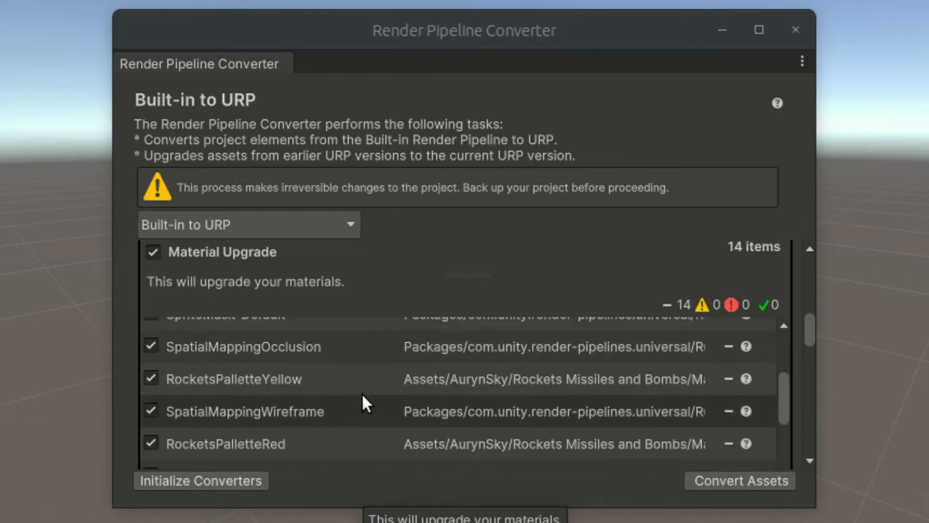
scroll("up", 3)
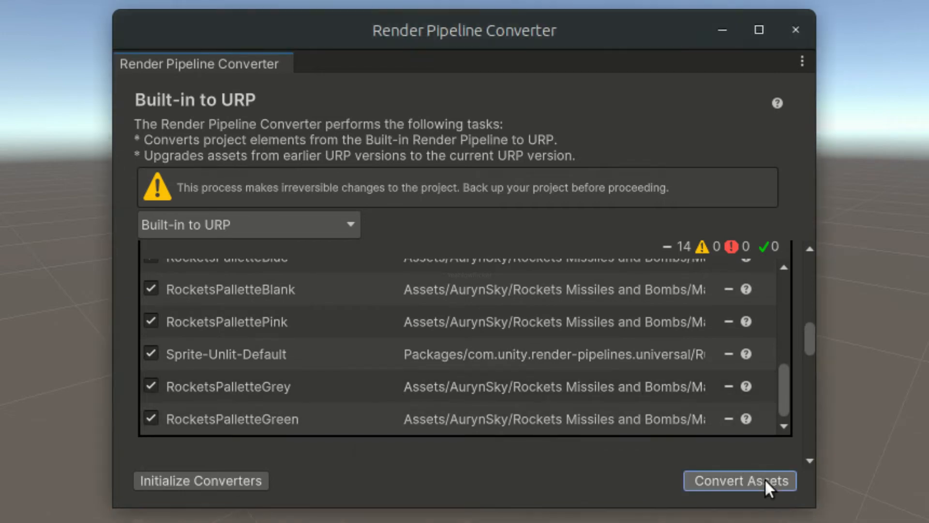
left_click(740, 481)
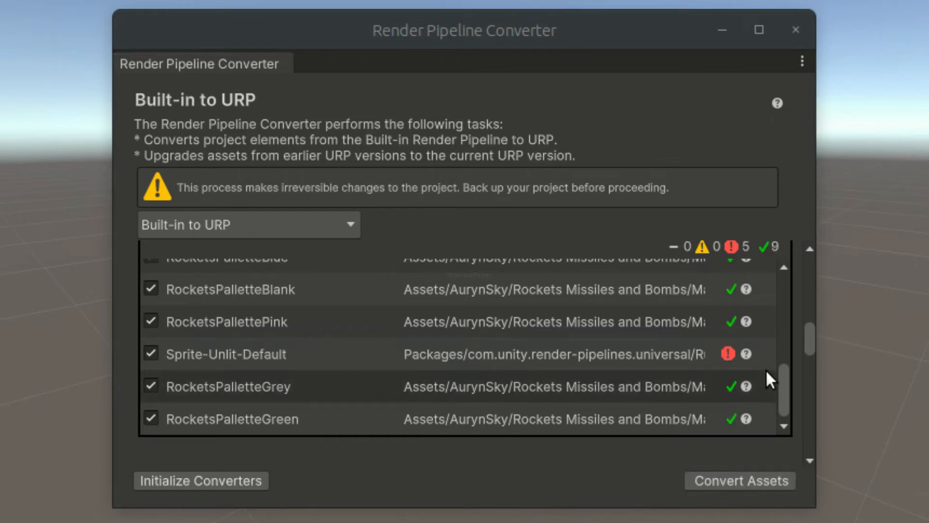
scroll("down", 3)
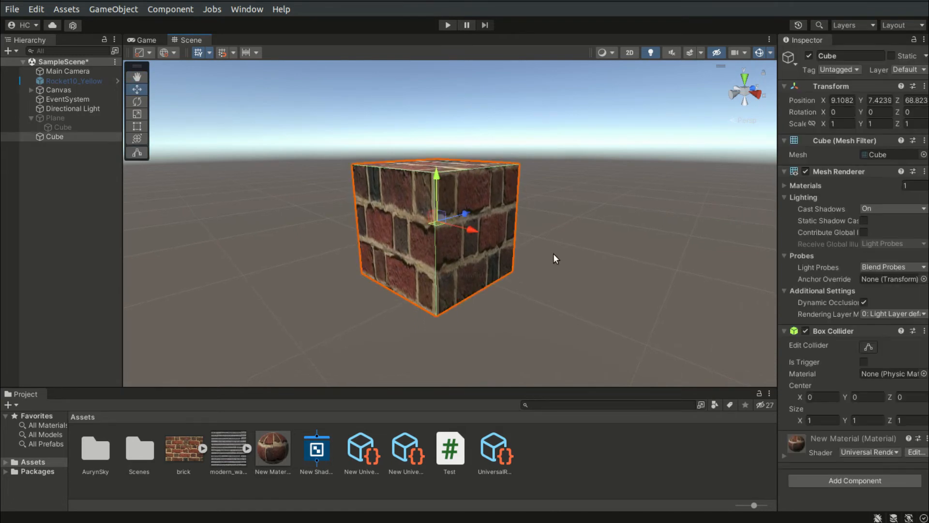
Step: Put the brick material on a new Plane and drag its Smoothness down to 0
left_click(273, 452)
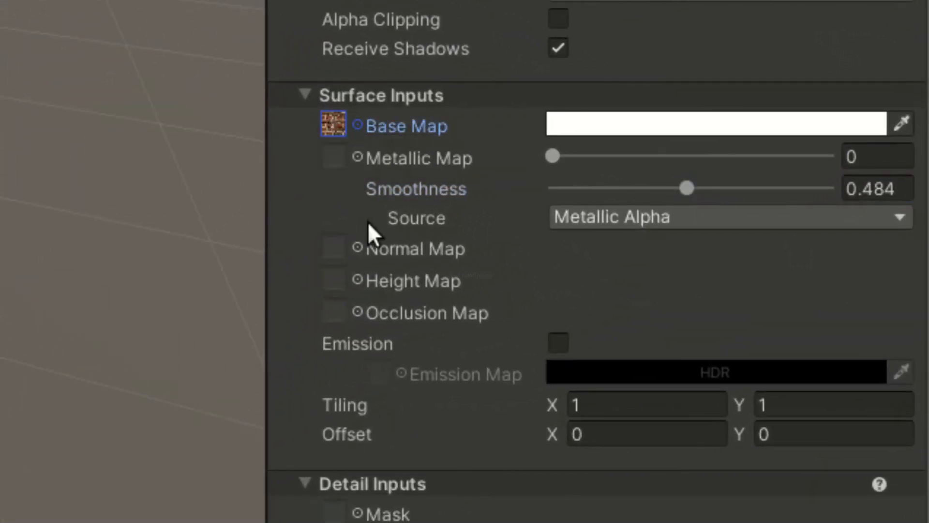
mouse_move(436, 180)
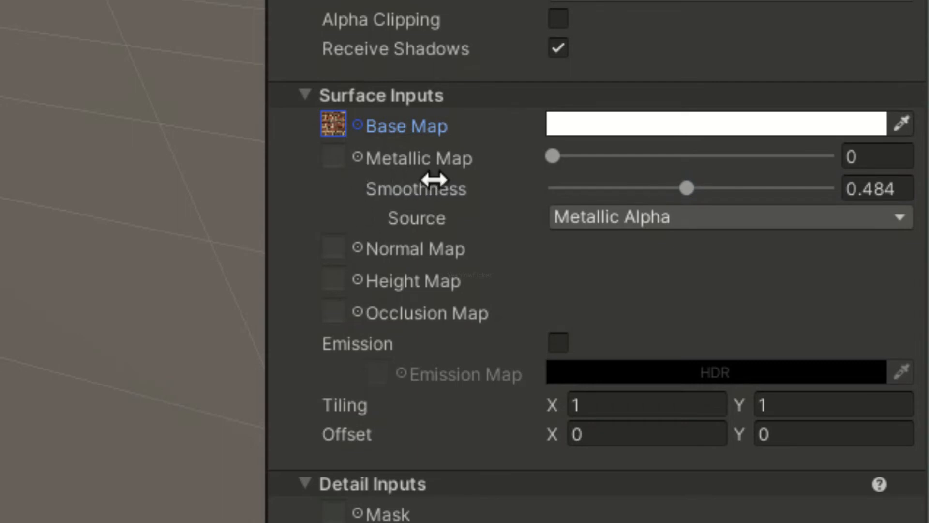
left_click_drag(686, 188, 765, 190)
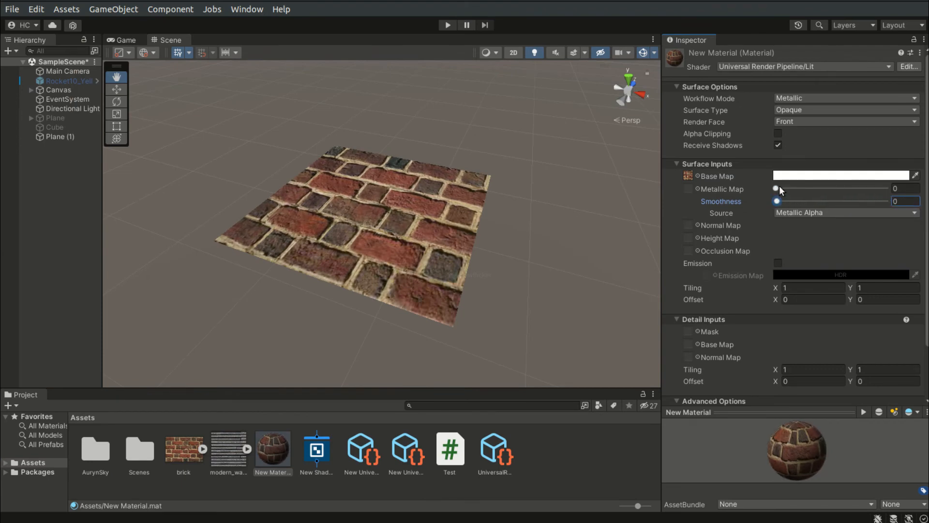
left_click_drag(775, 189, 780, 189)
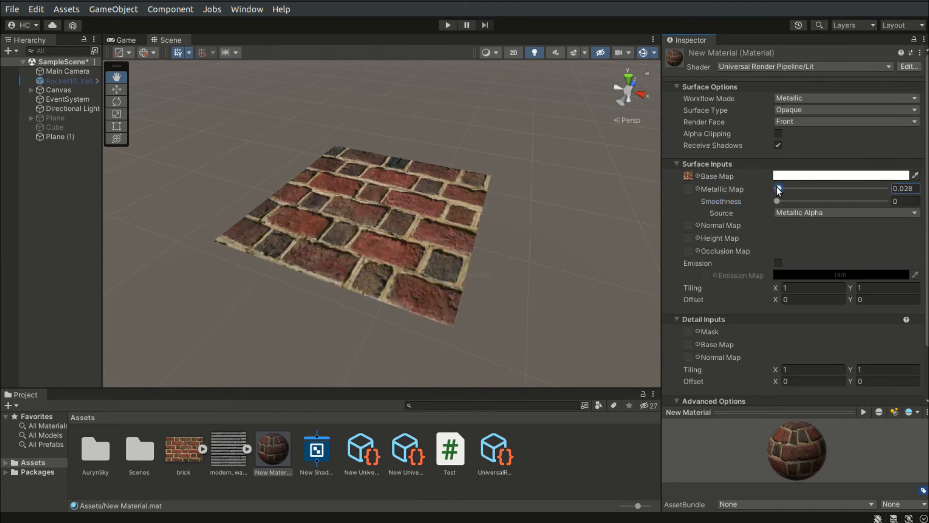
left_click_drag(779, 189, 775, 189)
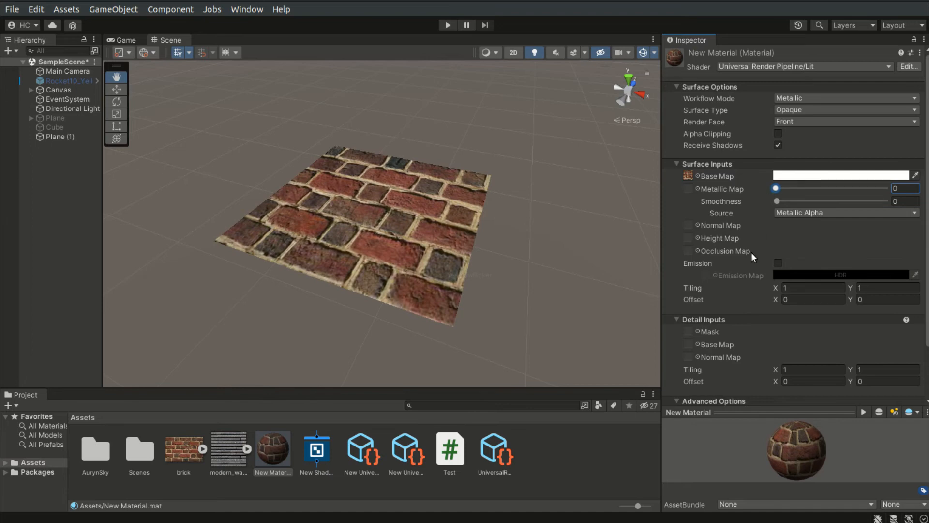
mouse_move(730, 241)
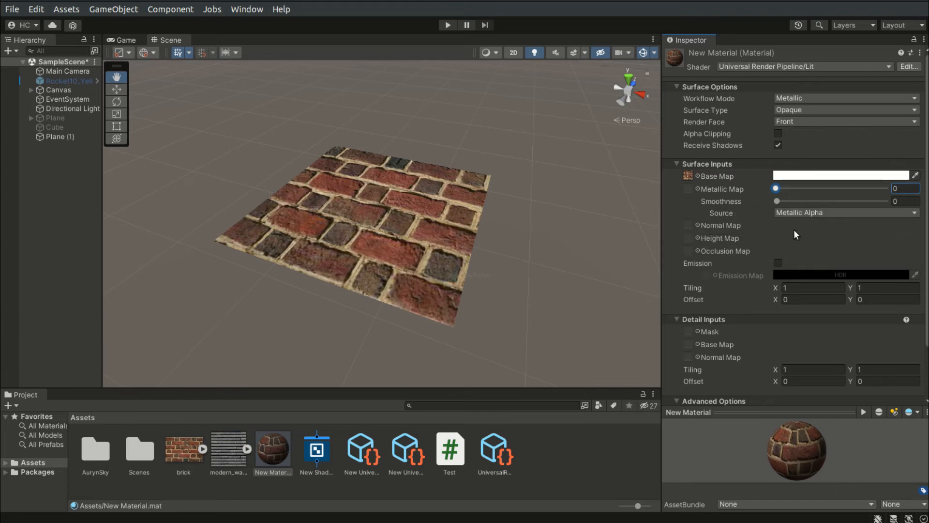
mouse_move(787, 266)
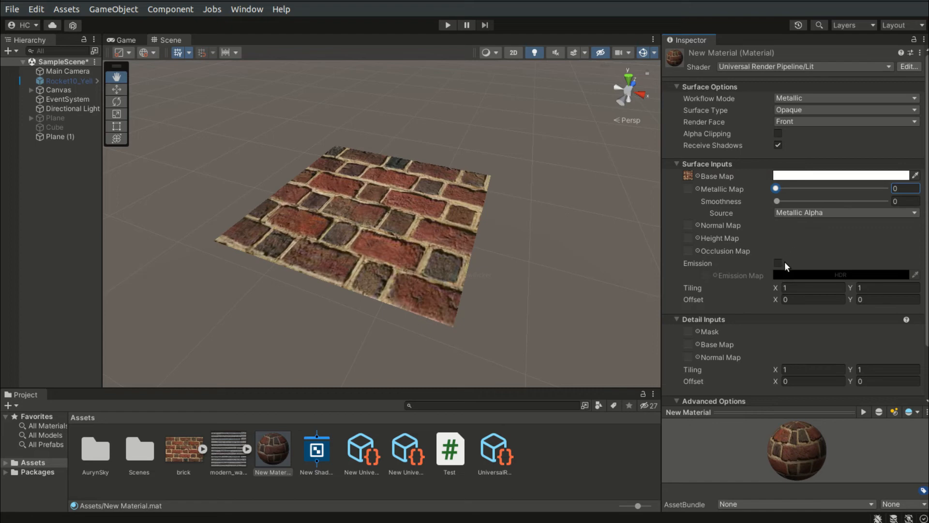
left_click(779, 264)
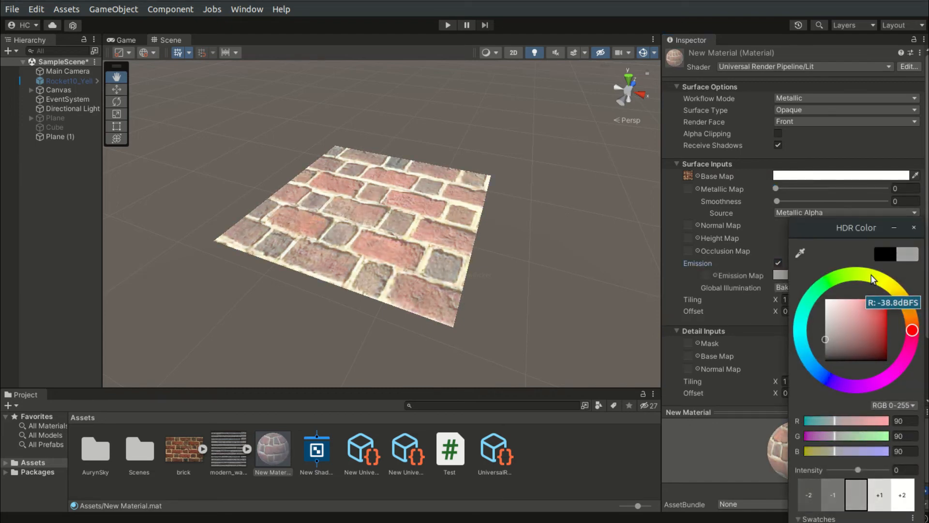
left_click(779, 262)
type(".38")
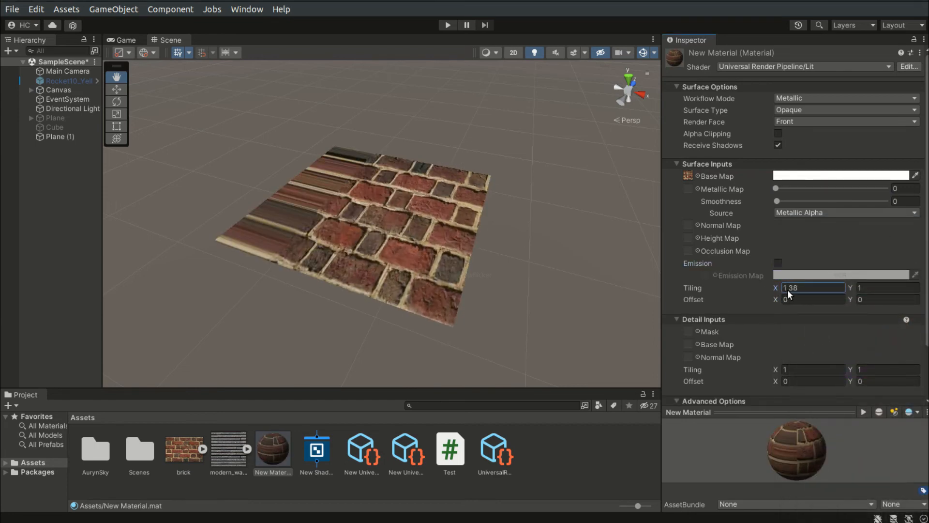
Step: Enter Tiling X 0.43, Y 0.35 and Offset X 0.5 in the material's Surface Inputs
type("0.43")
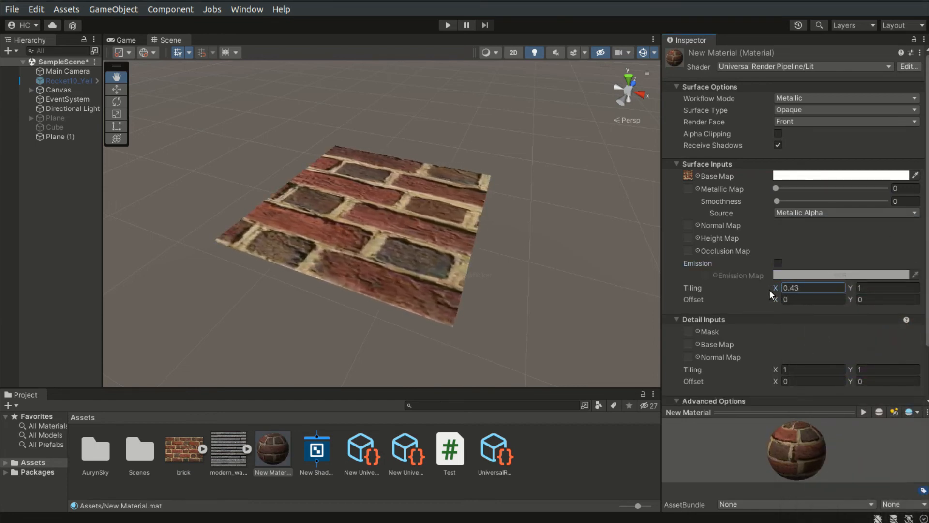
type("0.35")
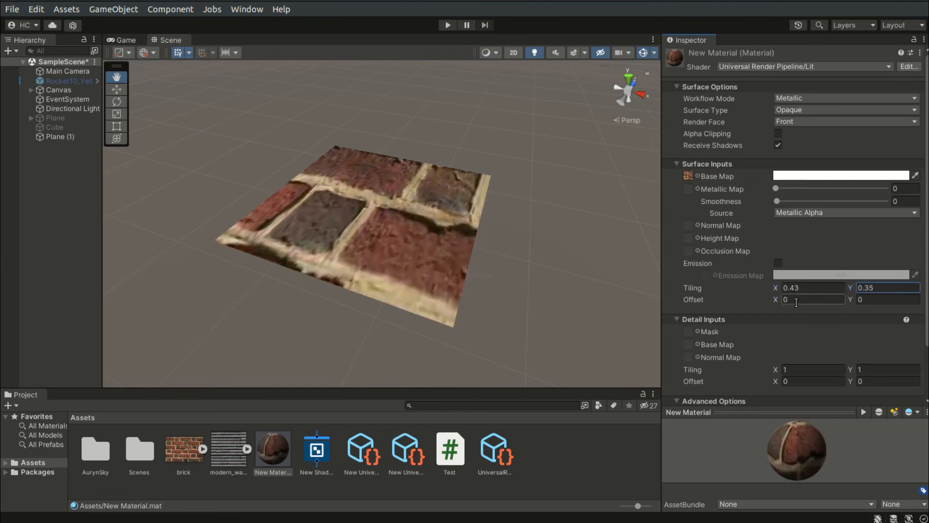
type("0.53")
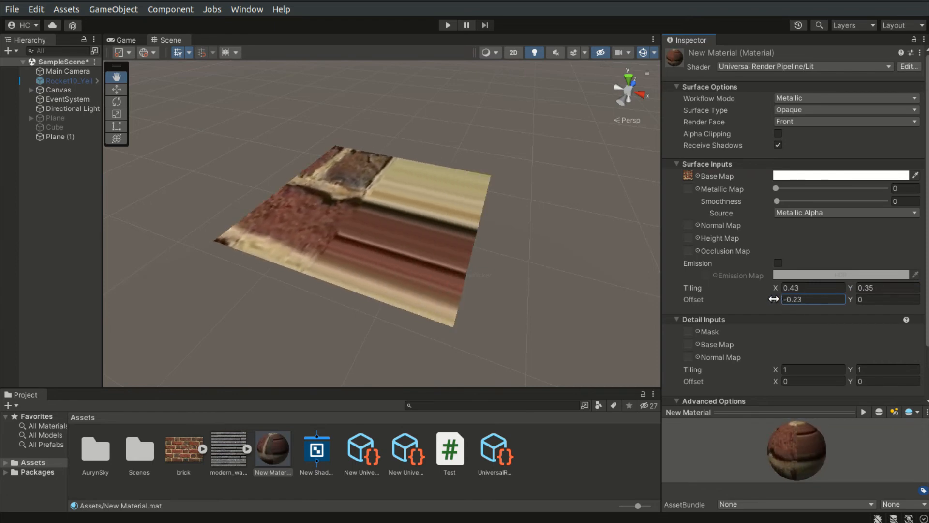
type("0.5")
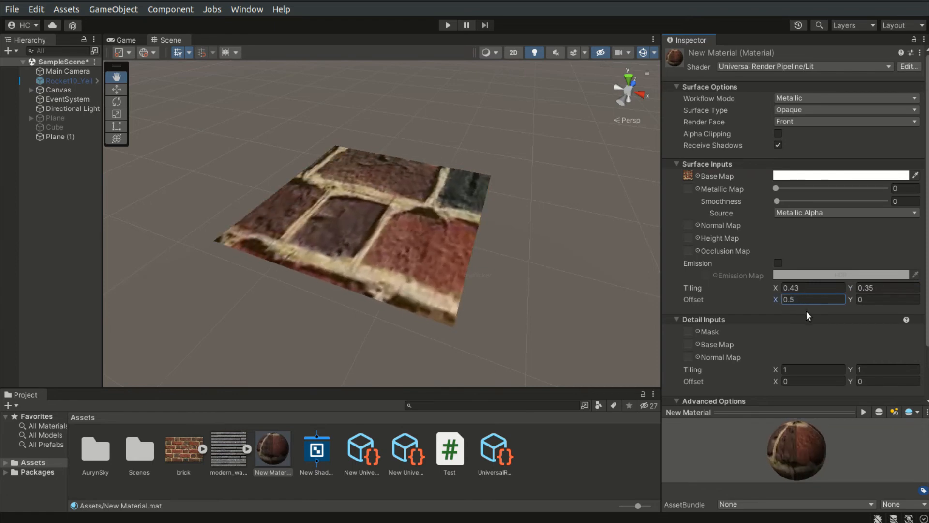
scroll("down", 3)
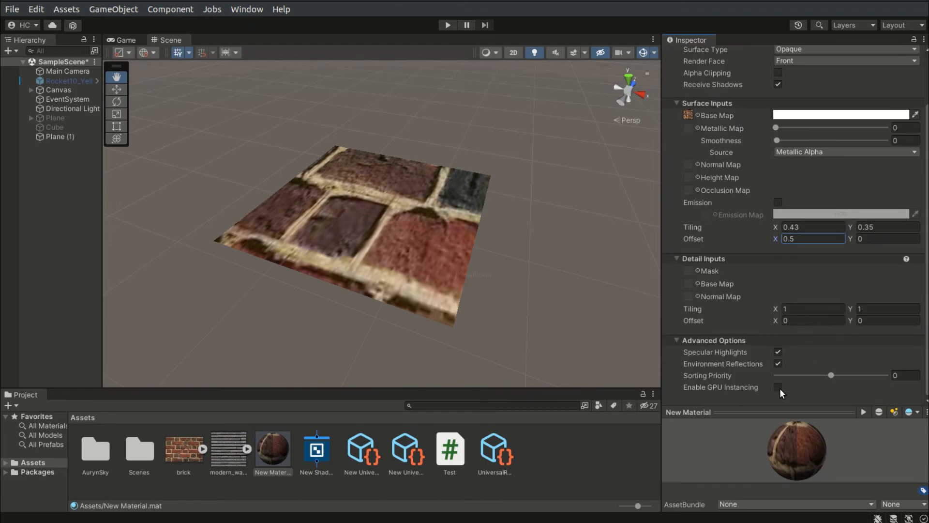
Step: Tick Enable GPU Instancing and reset the material's tiling to 1 by 1
left_click(779, 387)
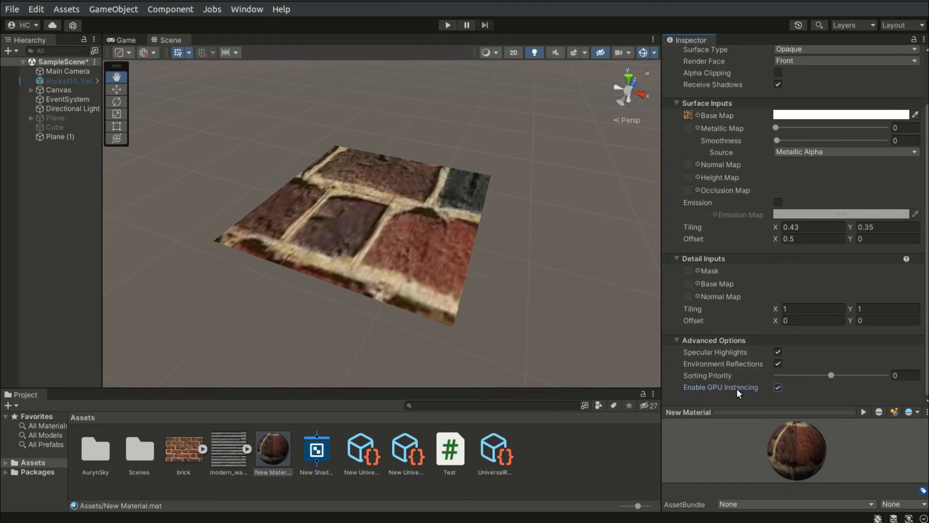
mouse_move(730, 402)
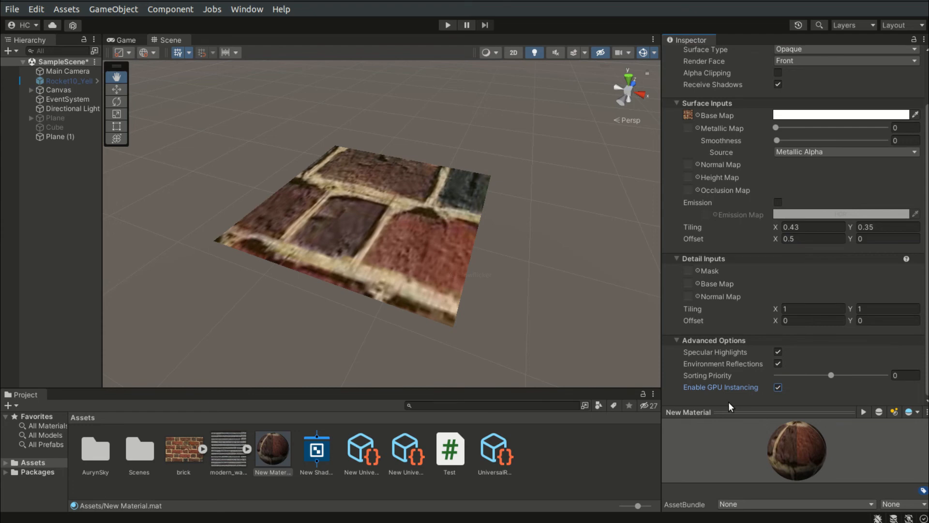
mouse_move(734, 402)
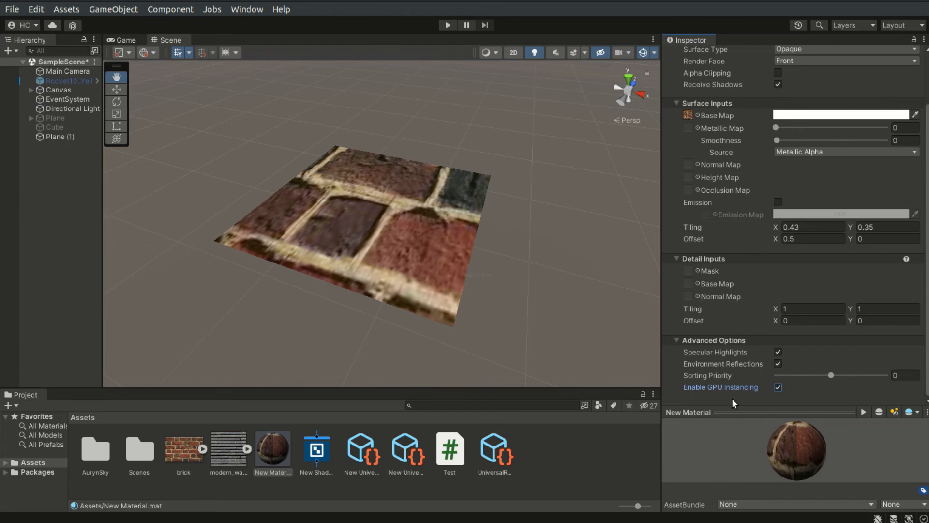
type("4")
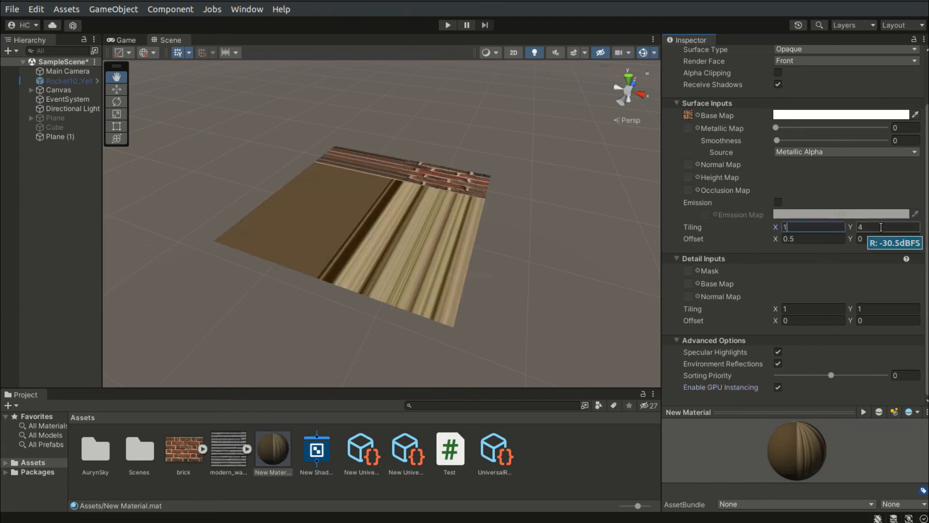
type("1")
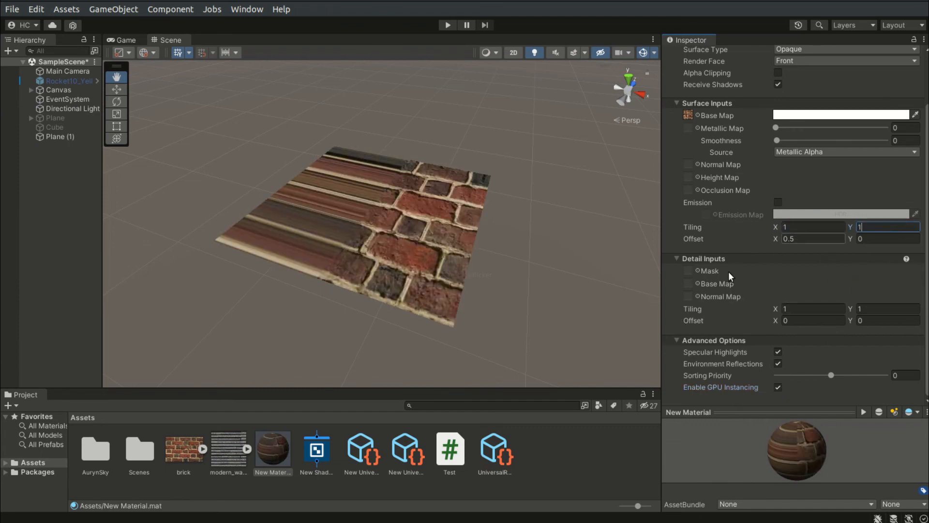